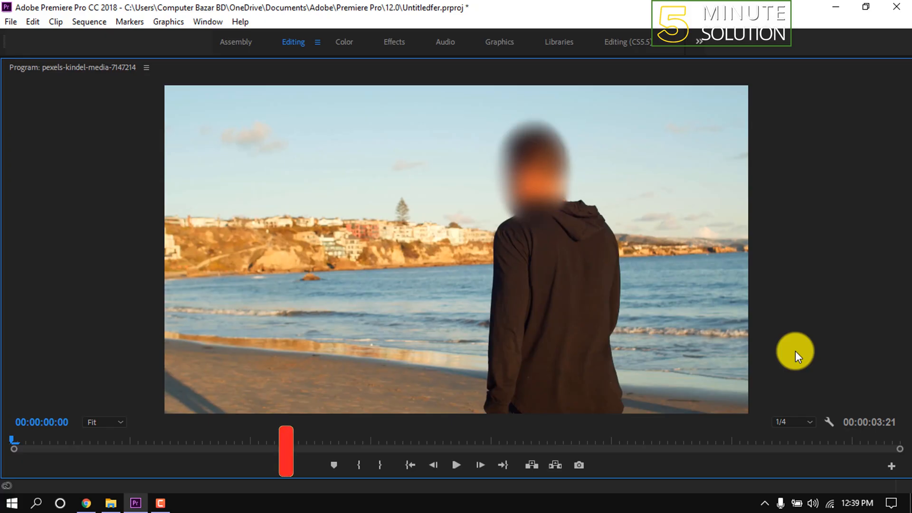
# Bring the unblurred beach clip into view in the sequence timeline
pyautogui.click(455, 465)
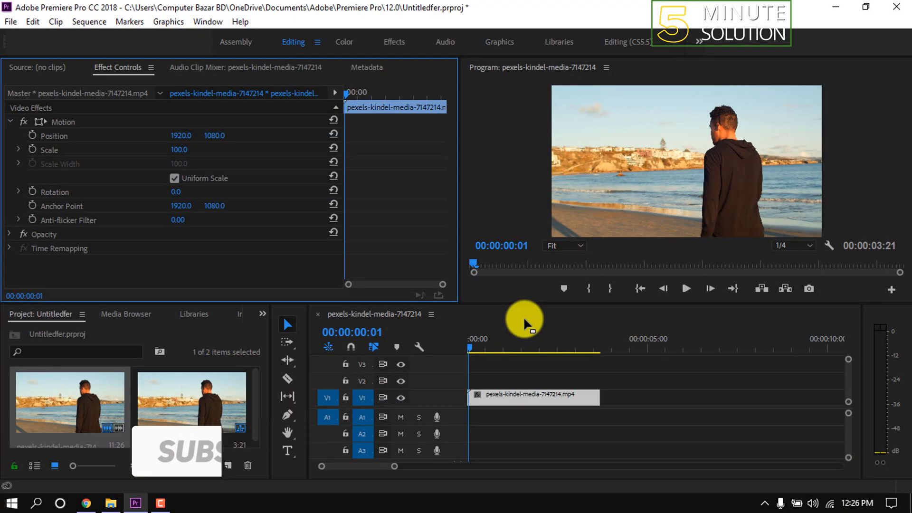
# Find Gaussian Blur by searching 'gauss' in Effects and apply it to the beach clip
pyautogui.click(686, 289)
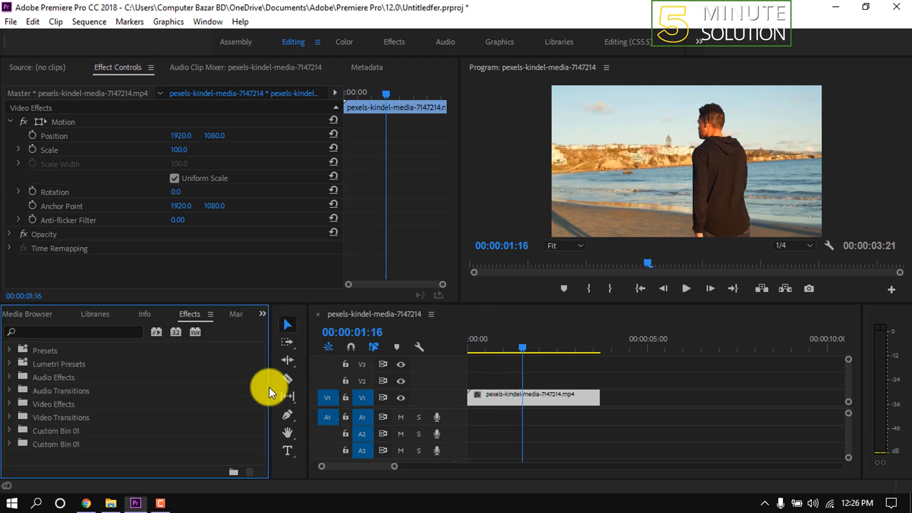
pyautogui.write('g')
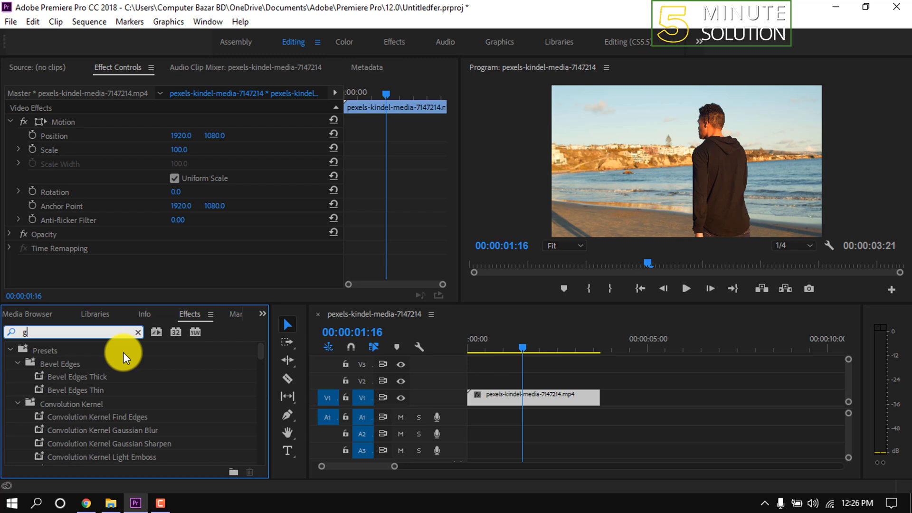
pyautogui.write('auss')
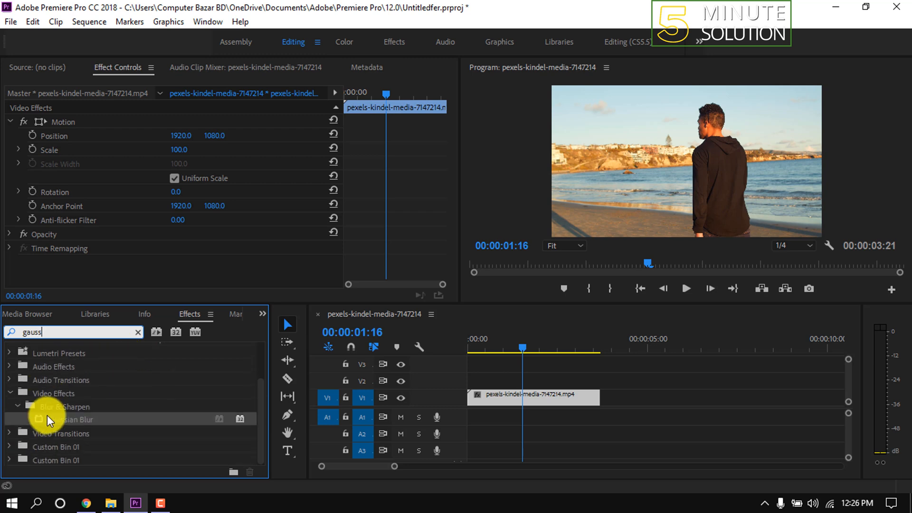
pyautogui.moveTo(70, 419); pyautogui.dragTo(494, 398)
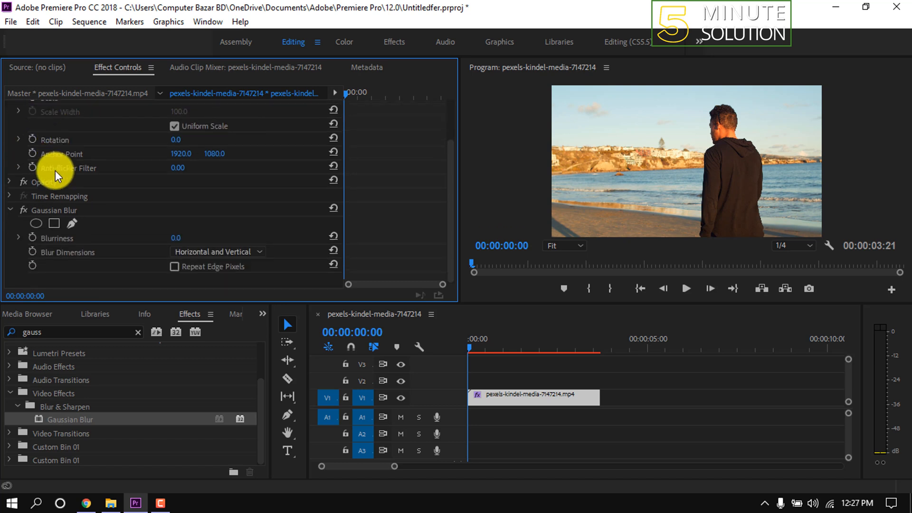
# Add an elliptical mask to the Gaussian Blur and fit it over the man's head
pyautogui.click(35, 224)
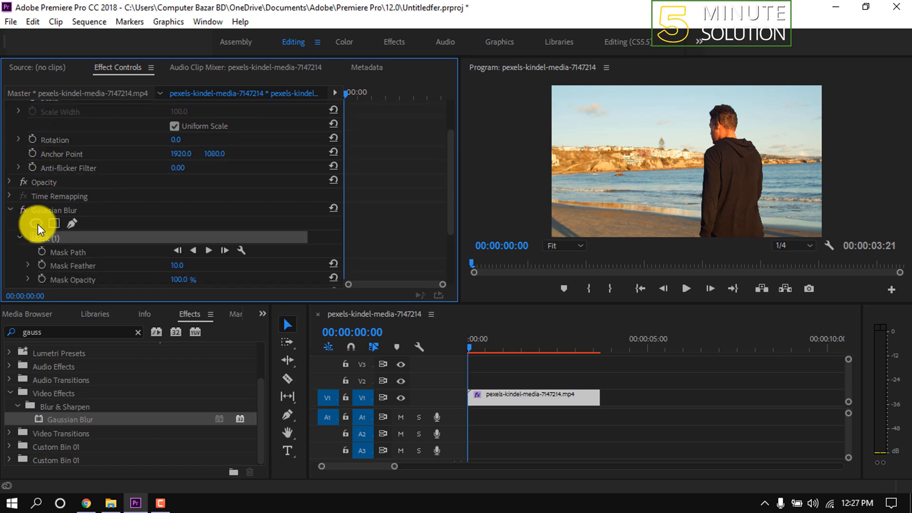
pyautogui.click(36, 169)
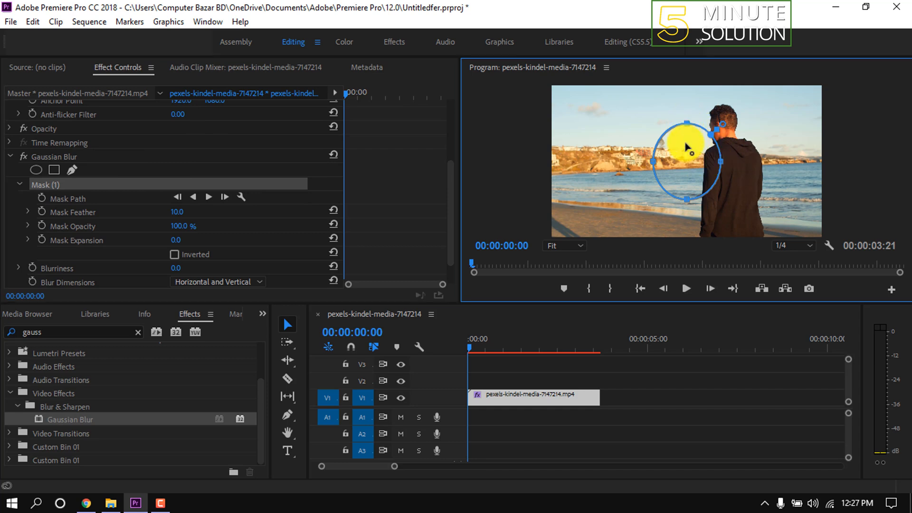
pyautogui.moveTo(686, 145); pyautogui.dragTo(756, 130)
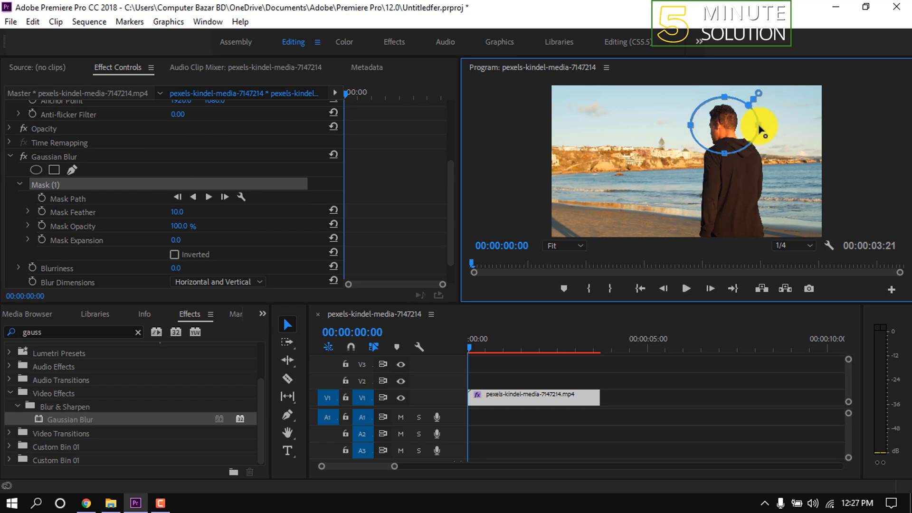
pyautogui.moveTo(760, 129); pyautogui.dragTo(722, 154)
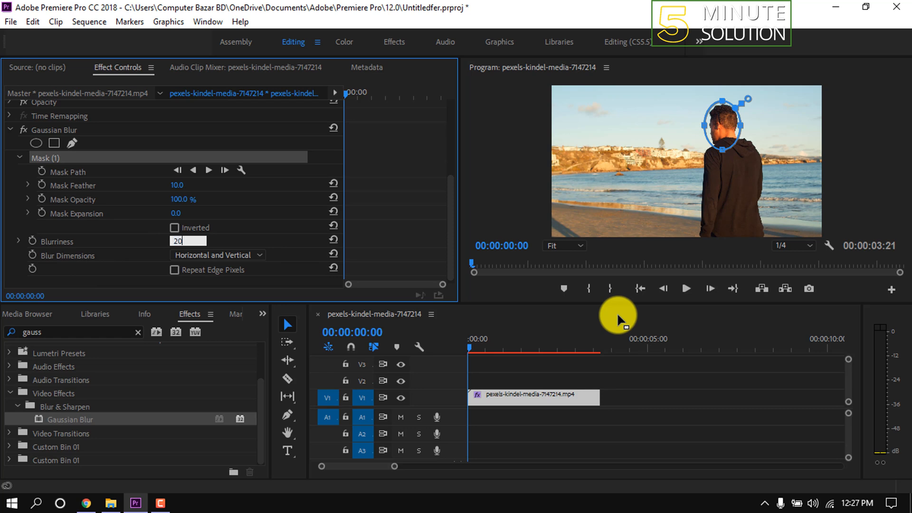
# Raise Gaussian Blur Blurriness to 200 and adjust the ellipse over the blurred head
pyautogui.write('200.0')
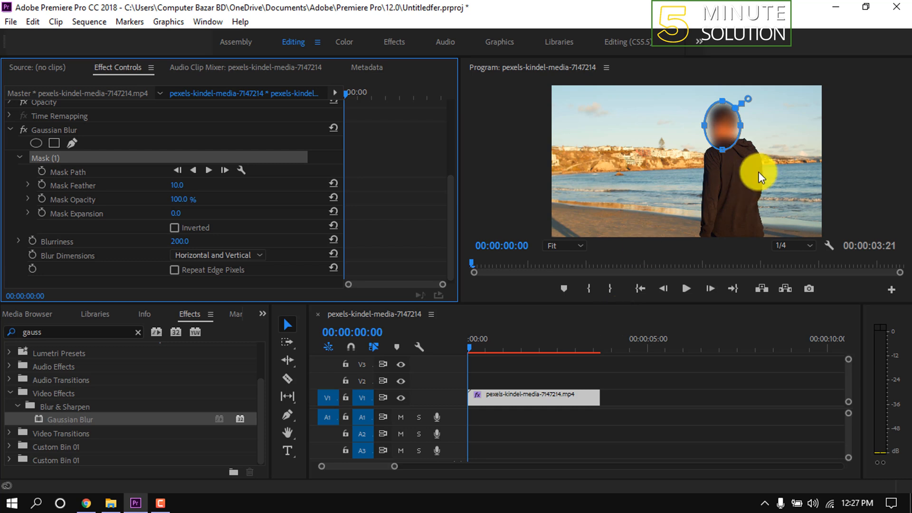
pyautogui.moveTo(759, 178); pyautogui.dragTo(730, 131)
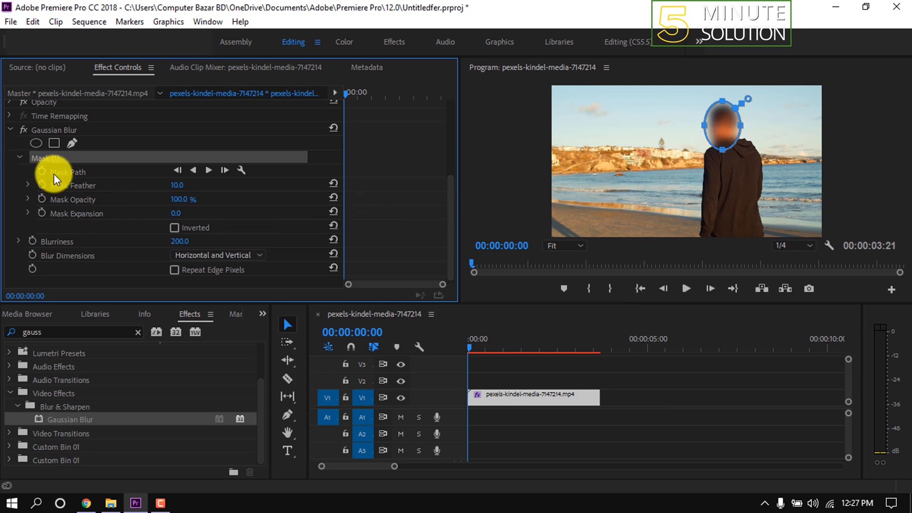
pyautogui.moveTo(209, 172)
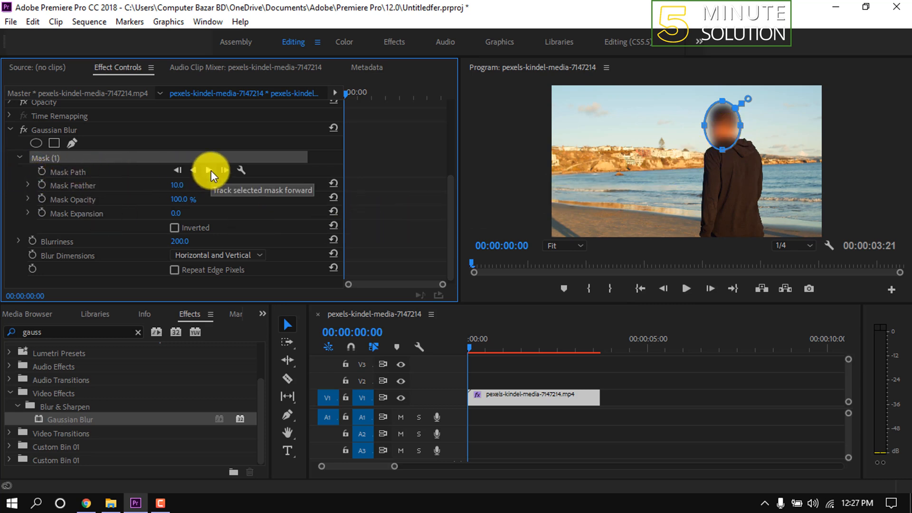
# Track the mask forward across the clip and lower Mask Feather to 5
pyautogui.click(225, 170)
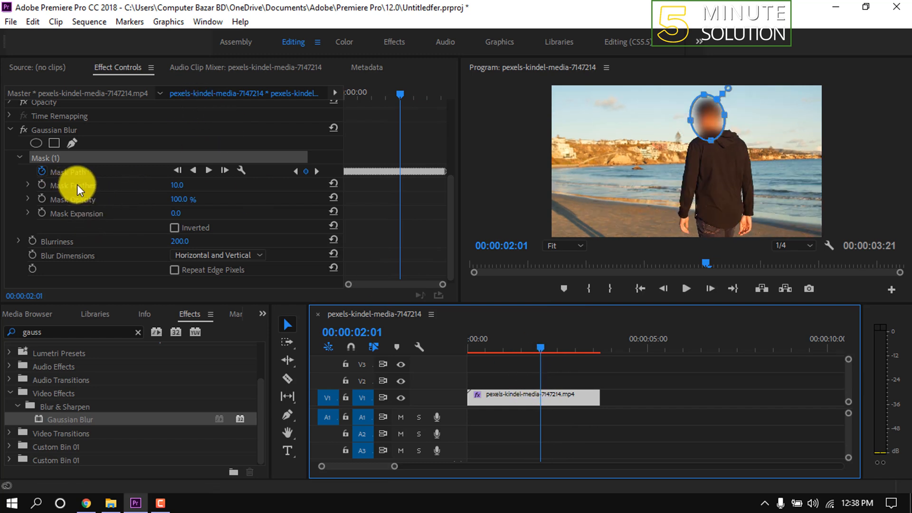
pyautogui.write('5')
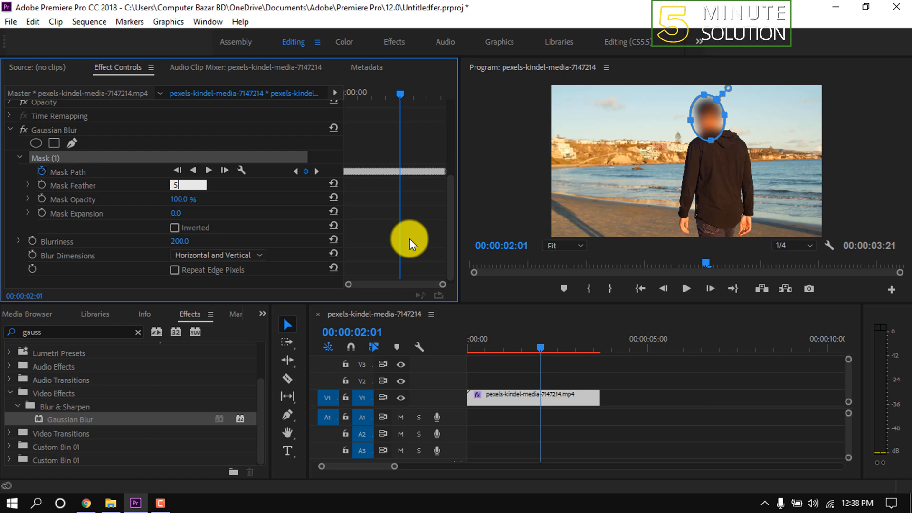